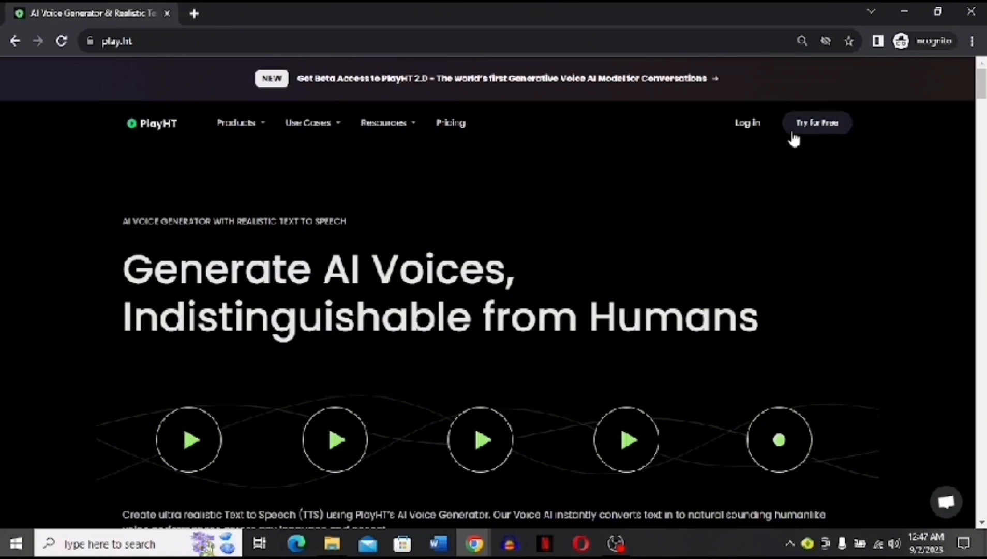
pyautogui.moveTo(747, 122)
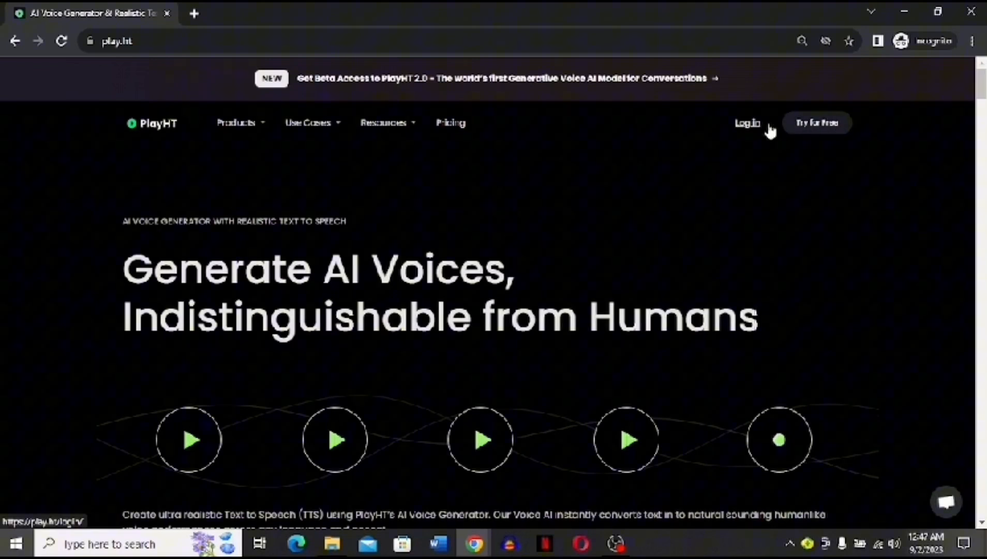
# Step: Go from the PlayHT homepage to the sign-up page through Log in
pyautogui.click(817, 122)
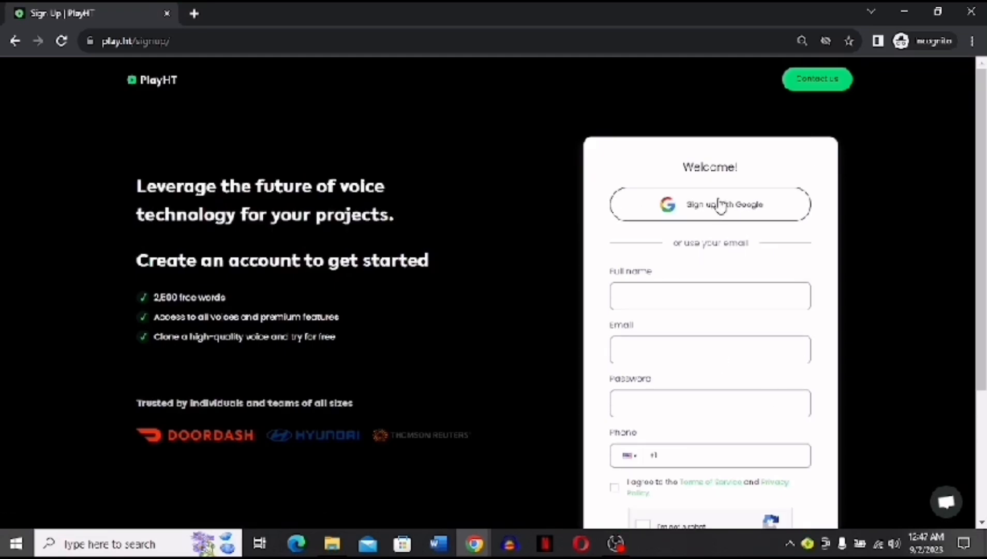
# Step: Sign up with Google and pick the Google account in the popup
pyautogui.click(709, 204)
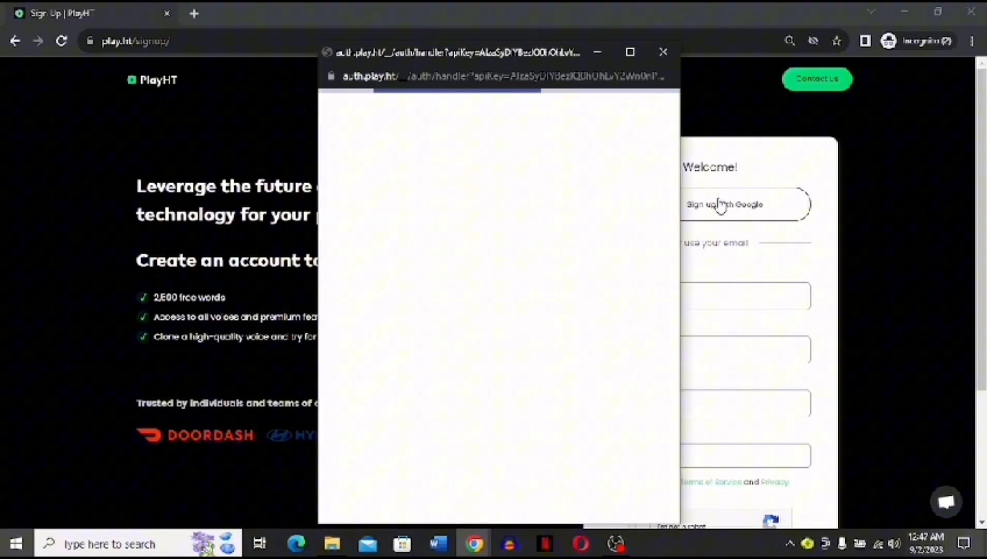
pyautogui.click(724, 204)
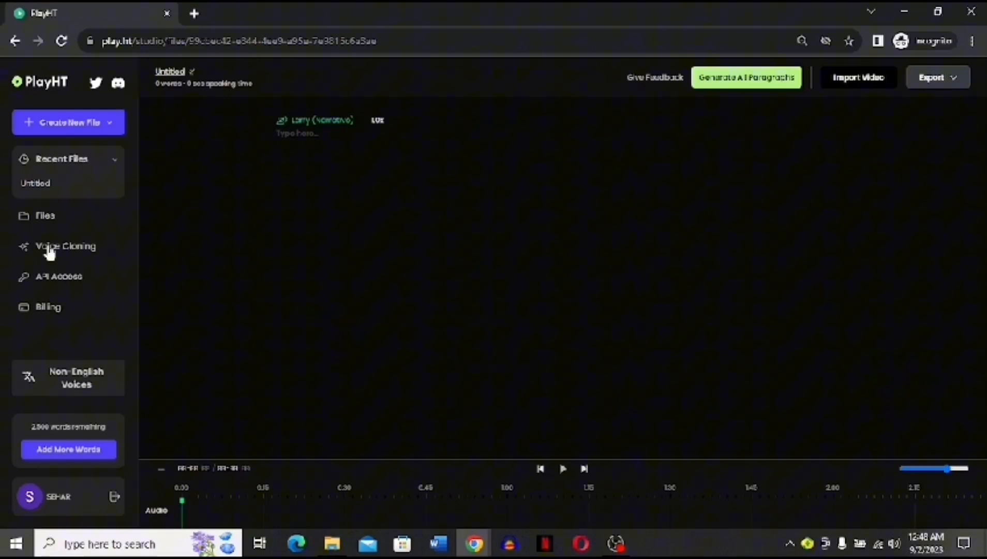
pyautogui.moveTo(61, 251)
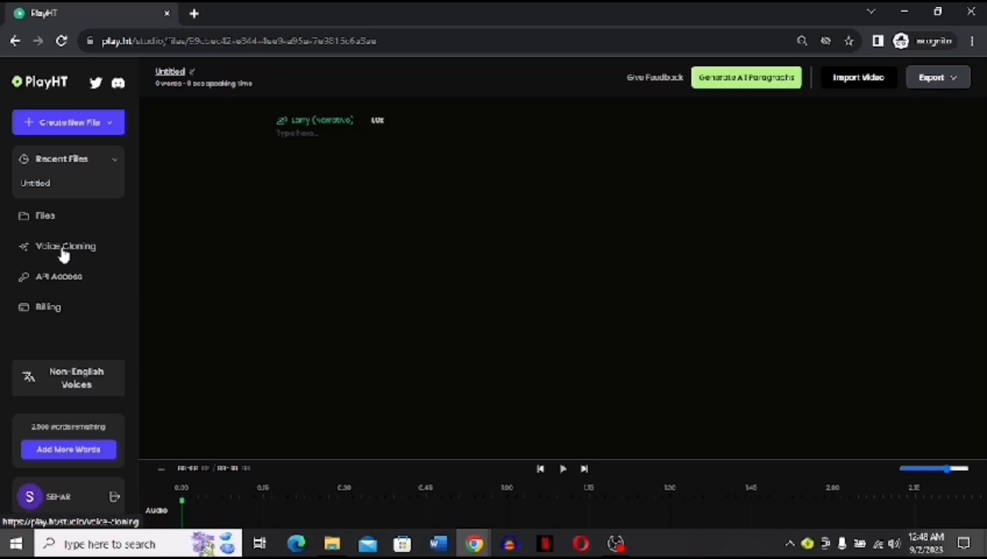
# Step: Open the Voice Cloning section and start a new clone
pyautogui.click(66, 245)
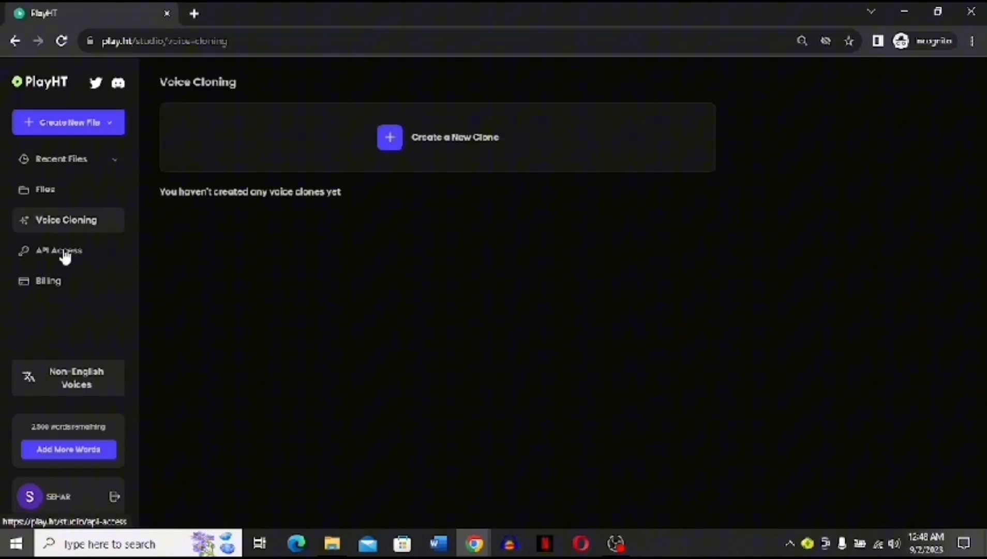
pyautogui.moveTo(470, 146)
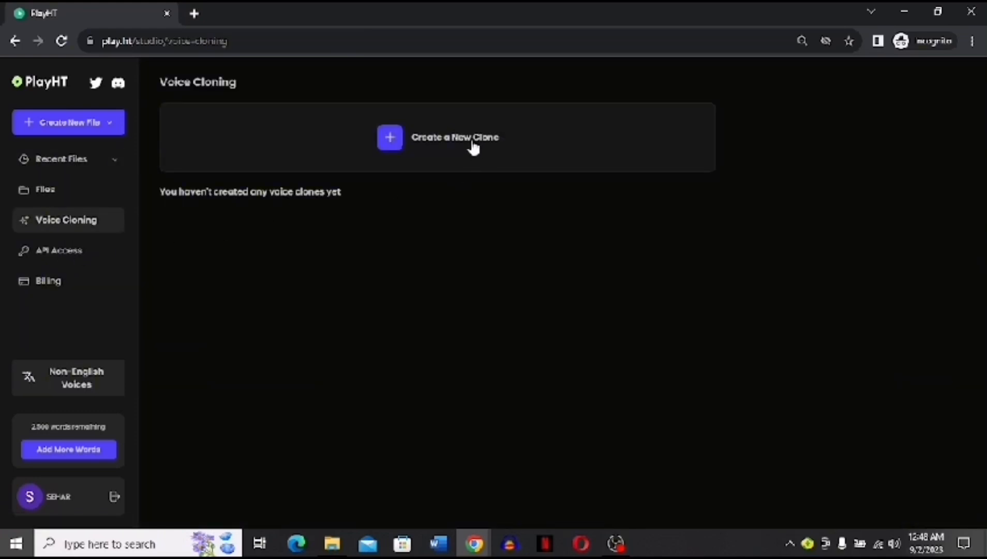
pyautogui.click(453, 137)
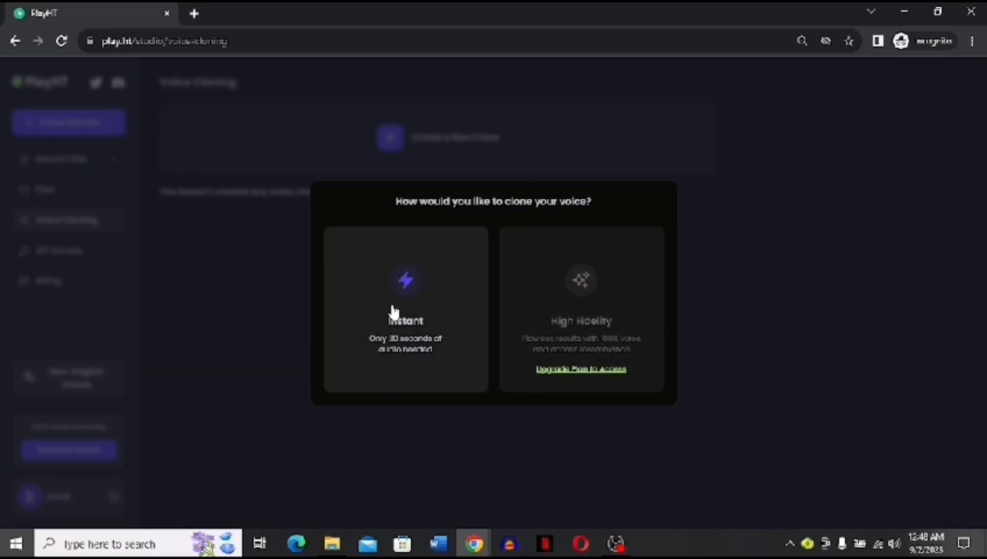
pyautogui.moveTo(428, 312)
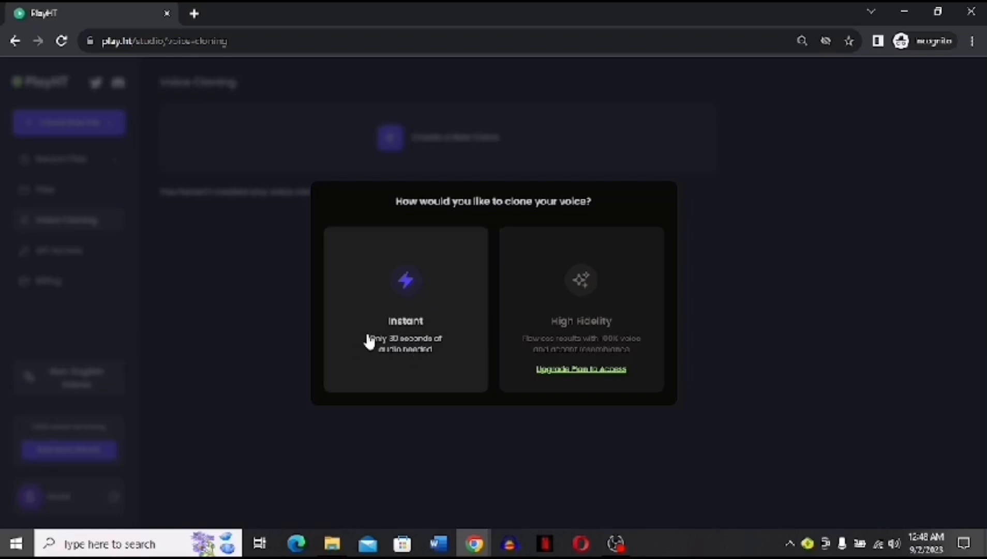
# Step: Create an instant clone named 'mini', female, with an uploaded .wav sample and consent ticked
pyautogui.click(405, 308)
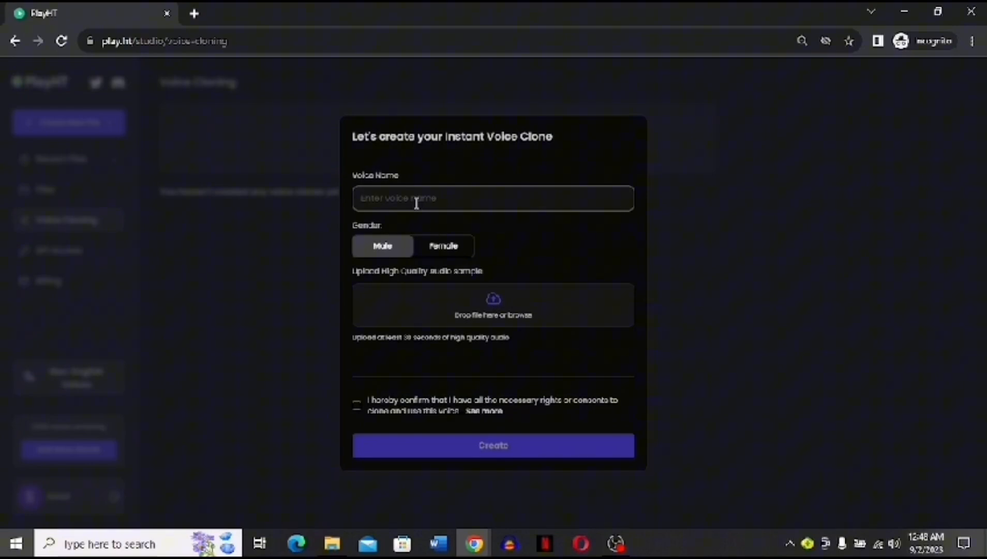
pyautogui.write('mini')
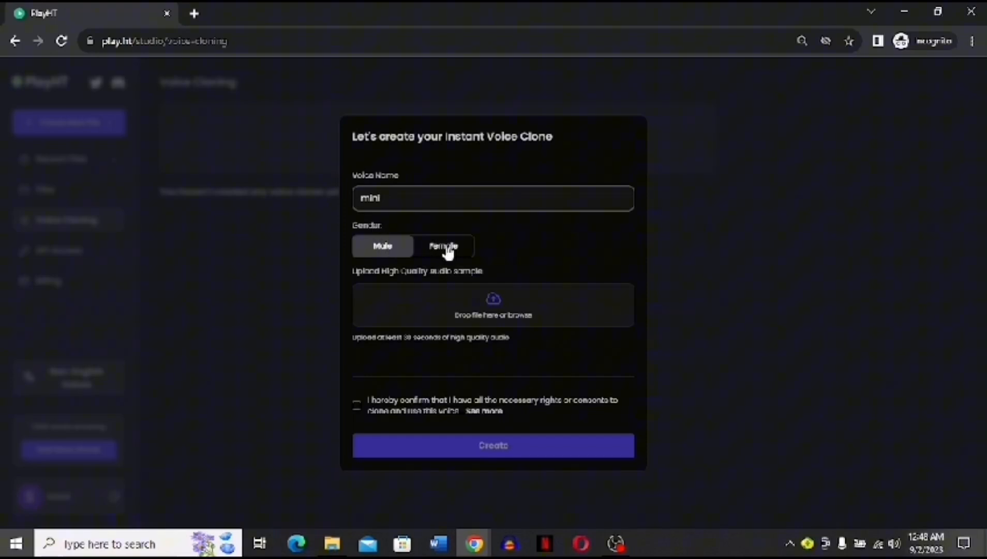
pyautogui.click(443, 245)
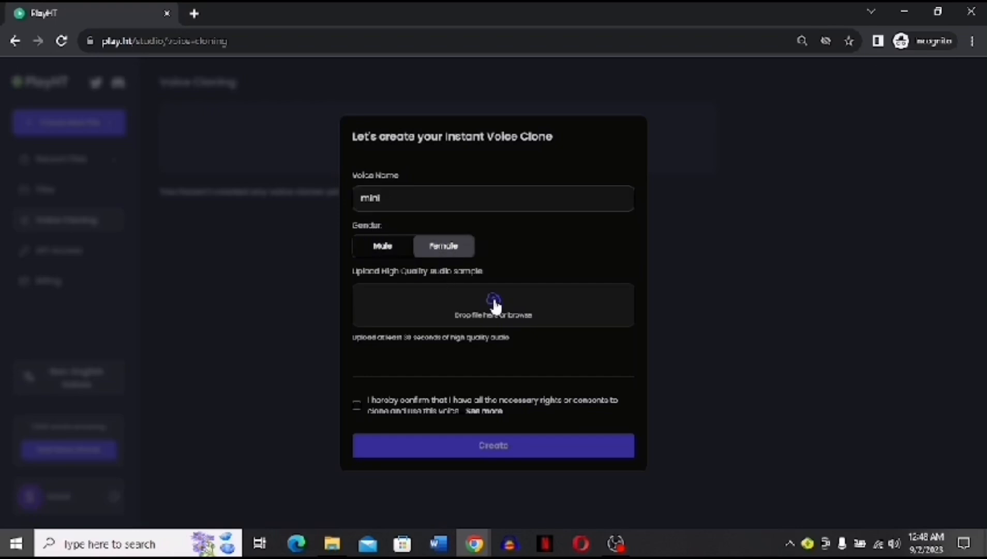
pyautogui.click(493, 305)
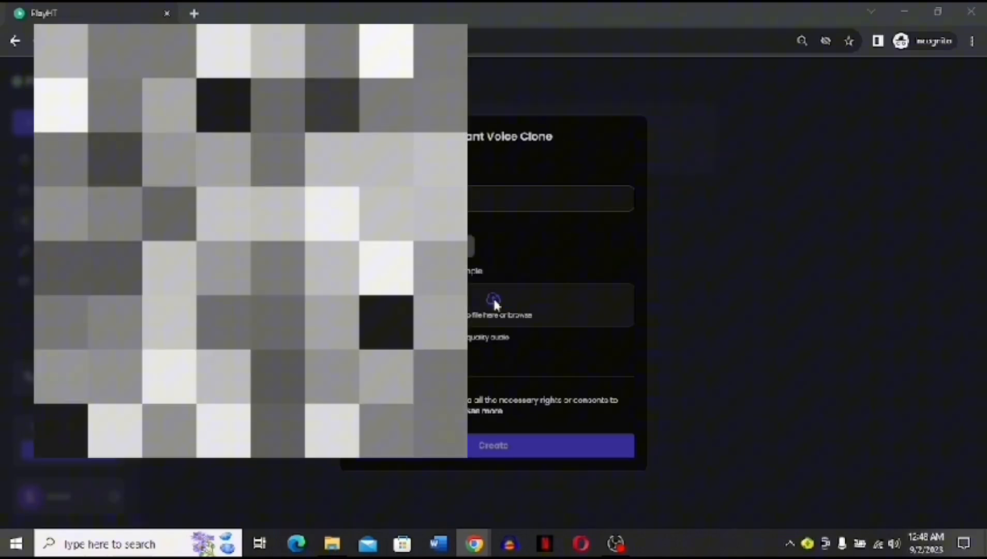
pyautogui.click(496, 305)
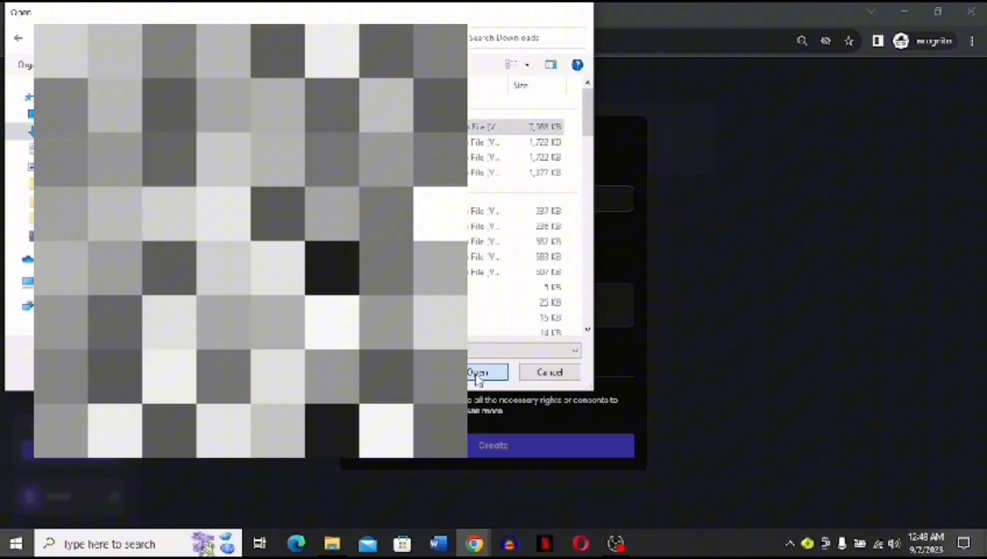
pyautogui.click(486, 372)
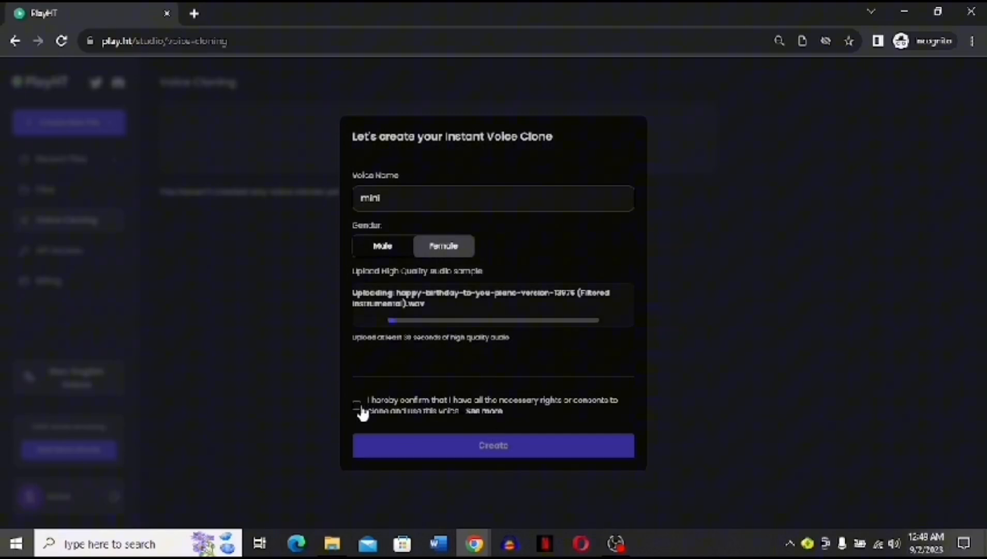
pyautogui.click(357, 405)
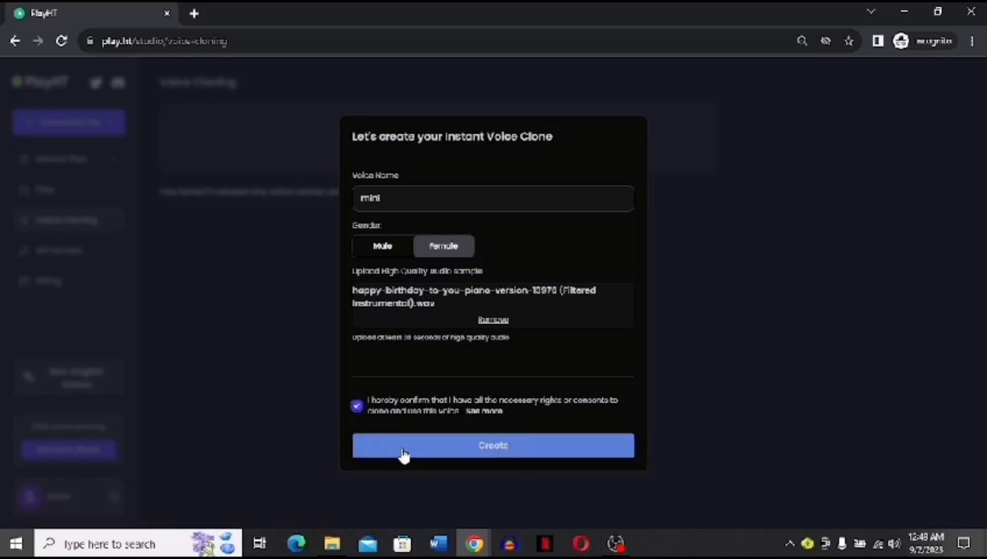
pyautogui.click(493, 445)
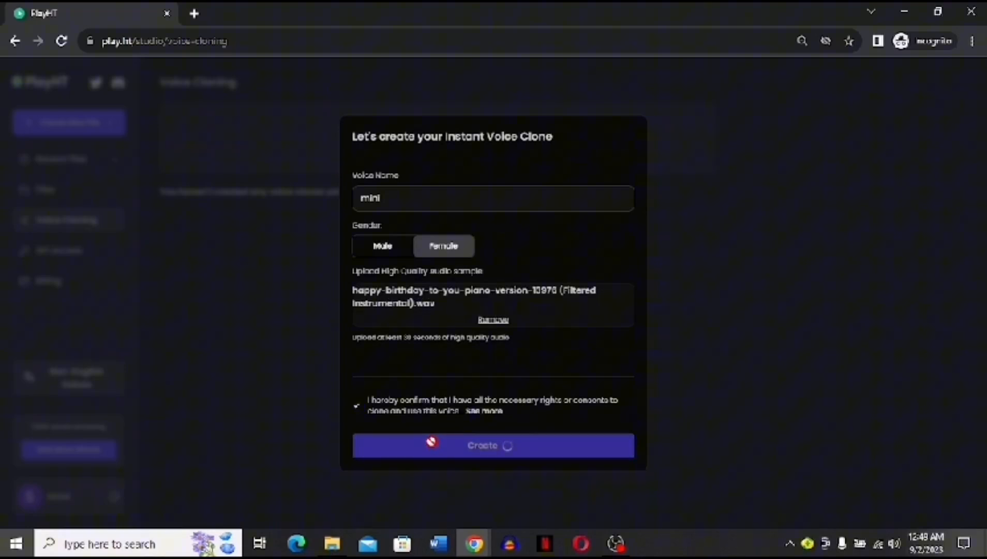
# Step: Open a new untitled file voiced by the completed 'mini' clone
pyautogui.click(493, 445)
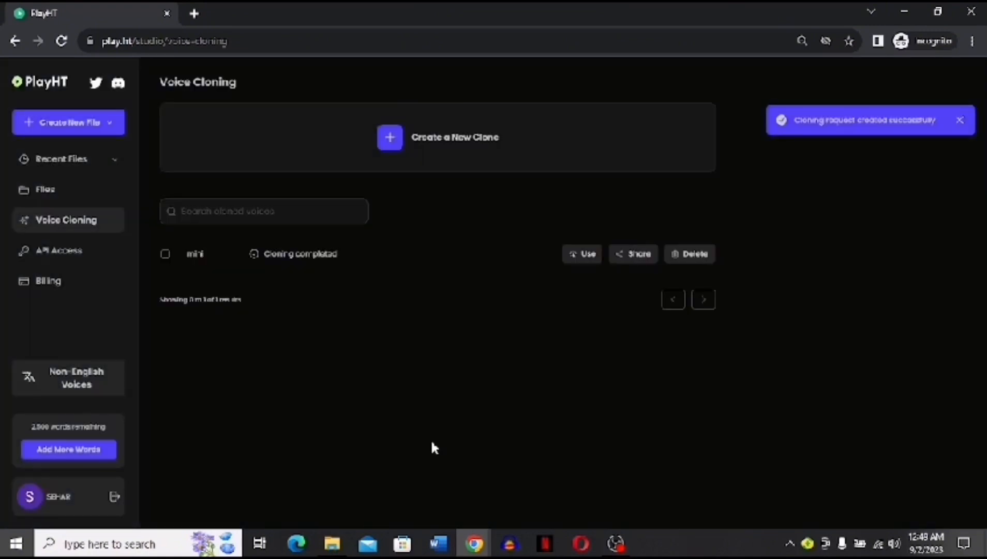
pyautogui.moveTo(536, 218)
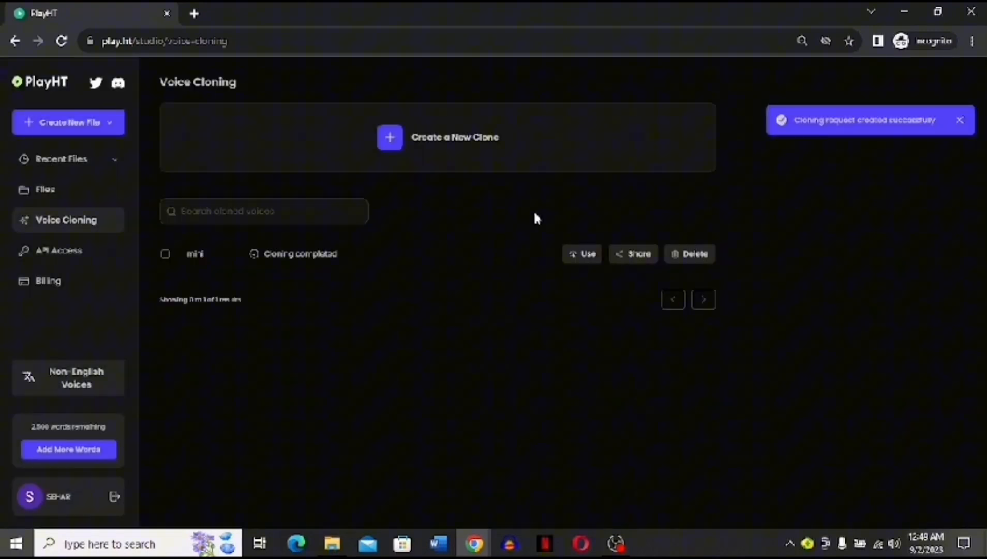
pyautogui.moveTo(845, 132)
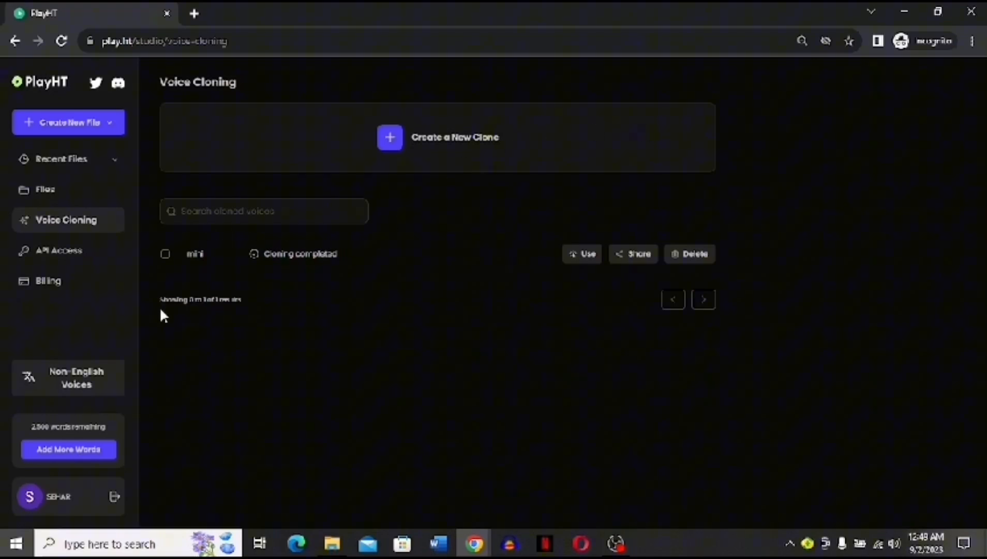
pyautogui.moveTo(355, 225)
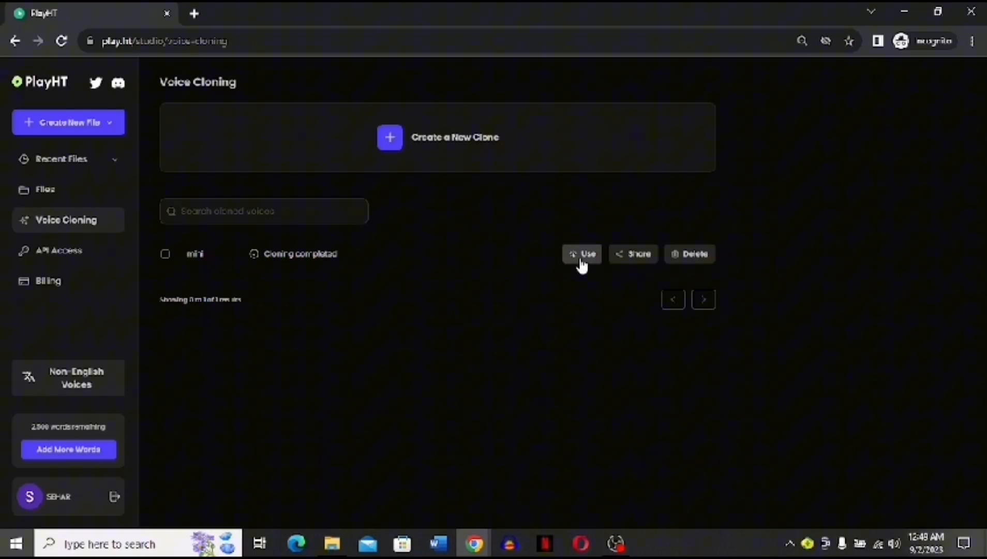
pyautogui.click(581, 254)
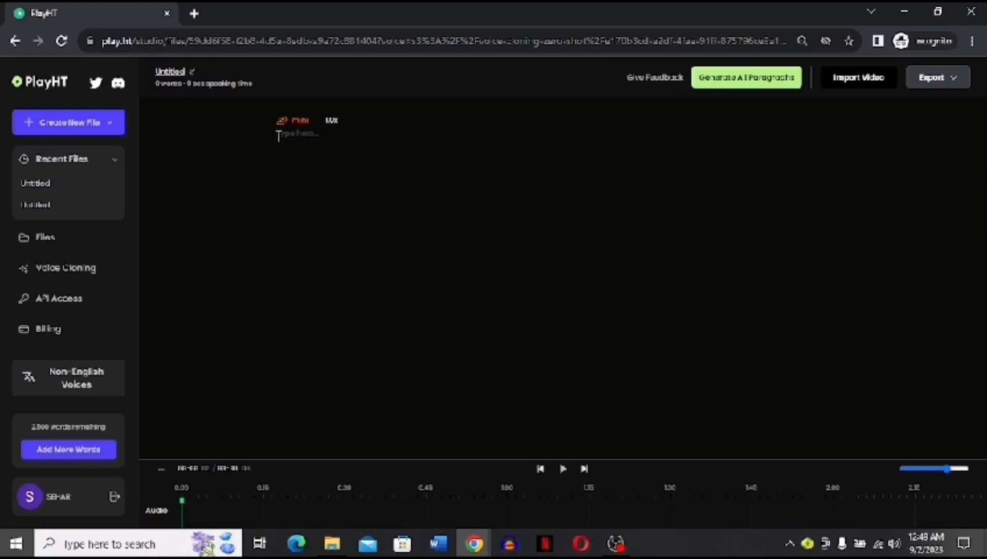
# Step: Type the line 'hi my name is mini and i am a clone' for the mini voice
pyautogui.write('hi my name is mini and i am a clone')
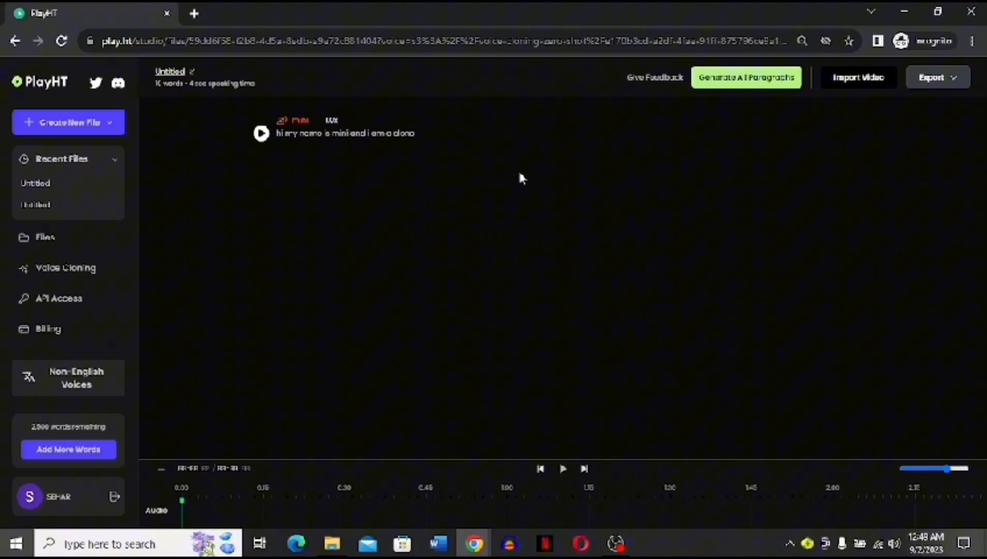
pyautogui.moveTo(737, 79)
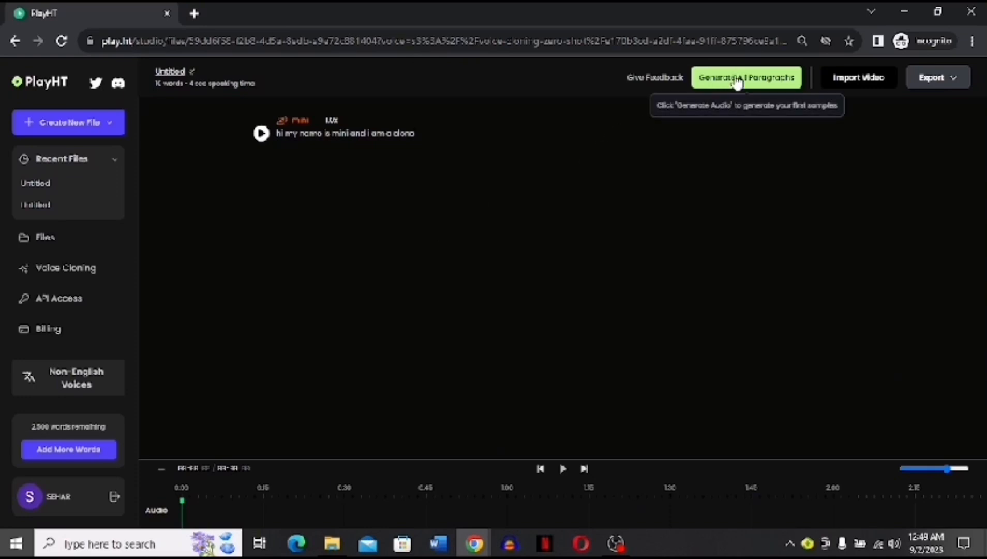
# Step: Generate audio for all paragraphs in the mini voice and open the Export options
pyautogui.click(746, 76)
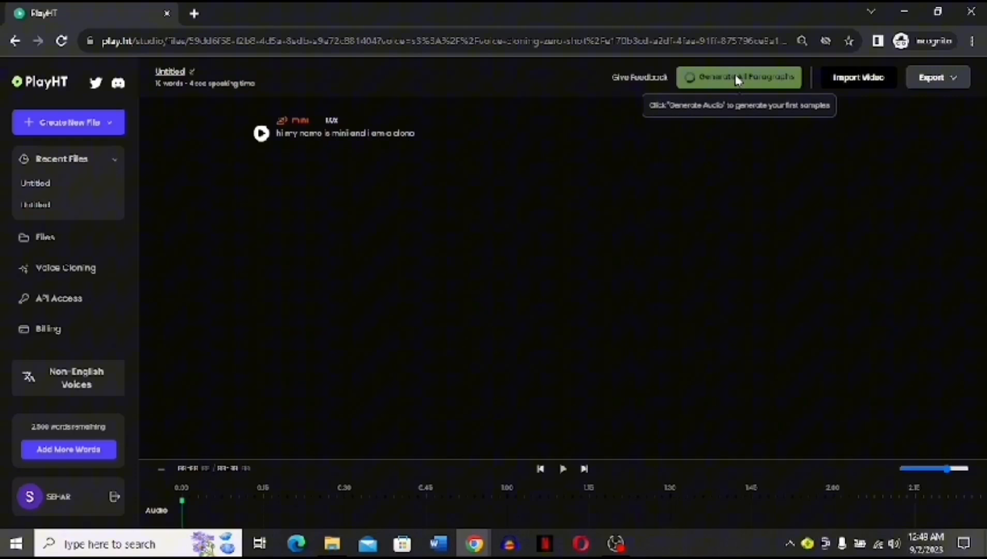
pyautogui.click(739, 76)
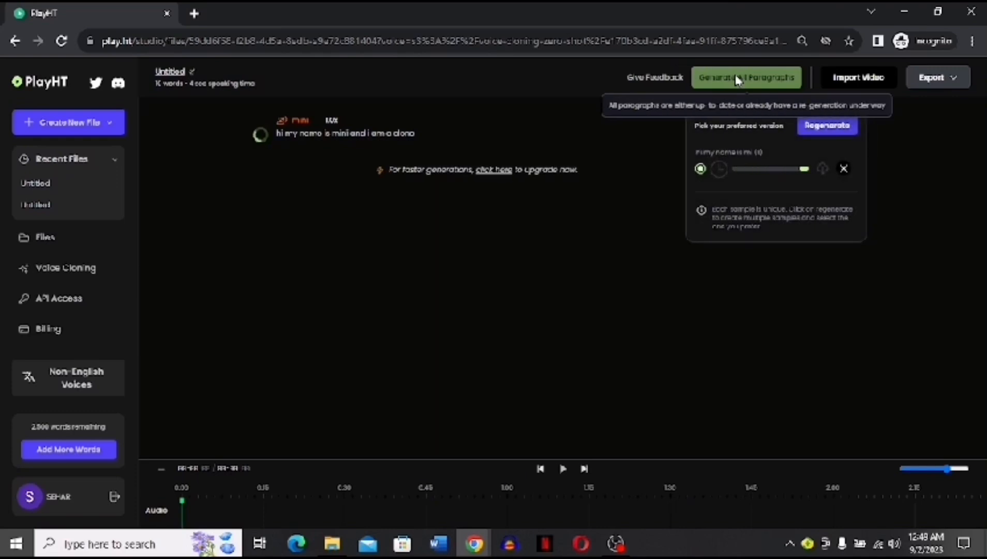
pyautogui.moveTo(585, 325)
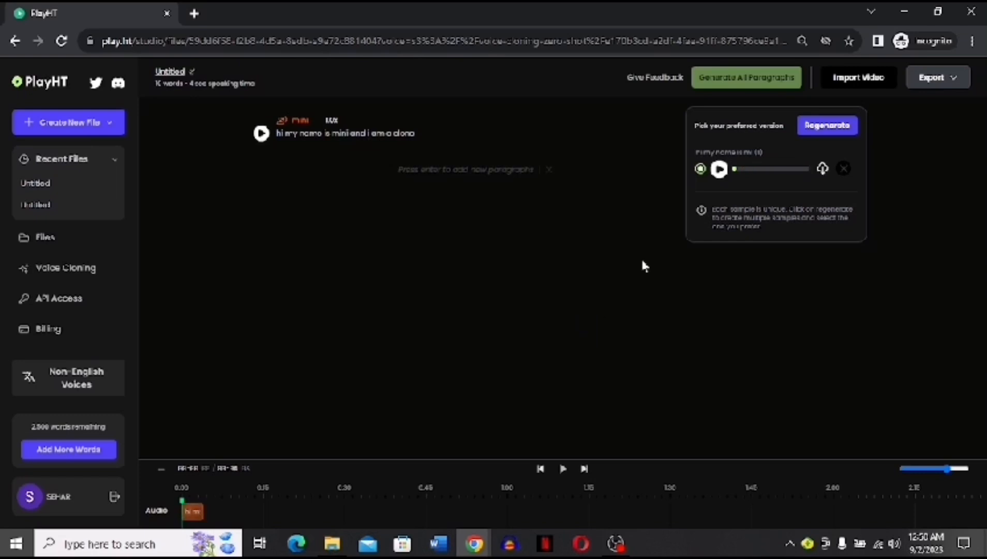
pyautogui.click(719, 168)
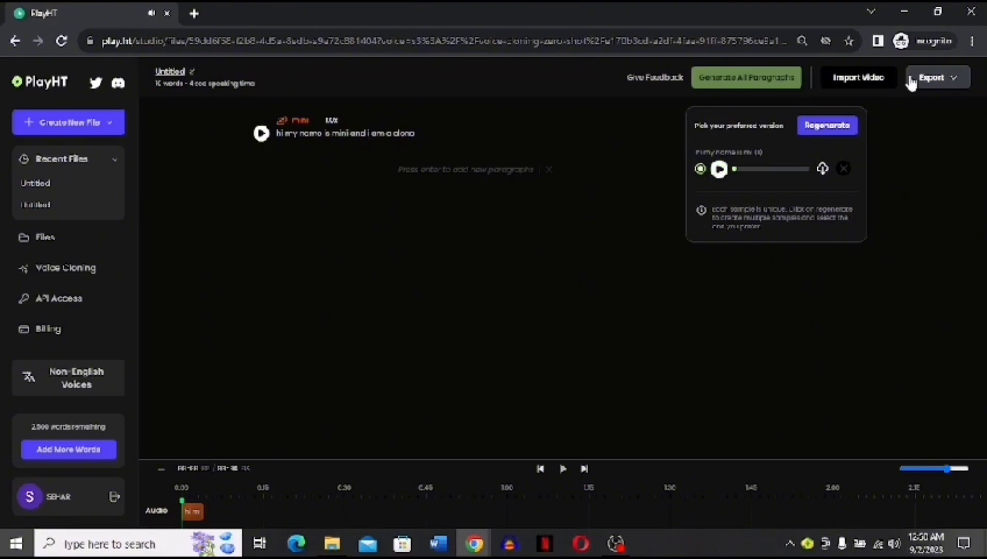
pyautogui.moveTo(931, 148)
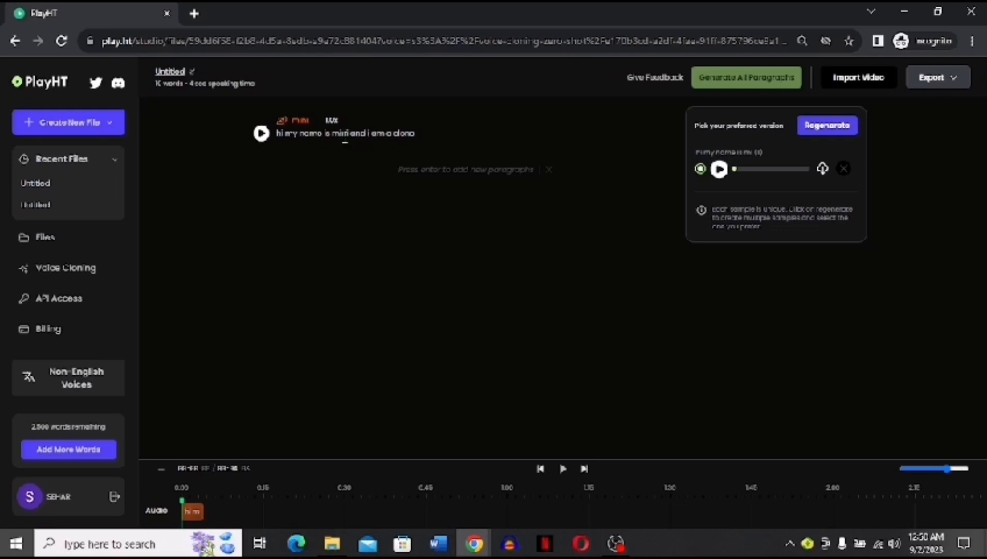
pyautogui.moveTo(66, 268)
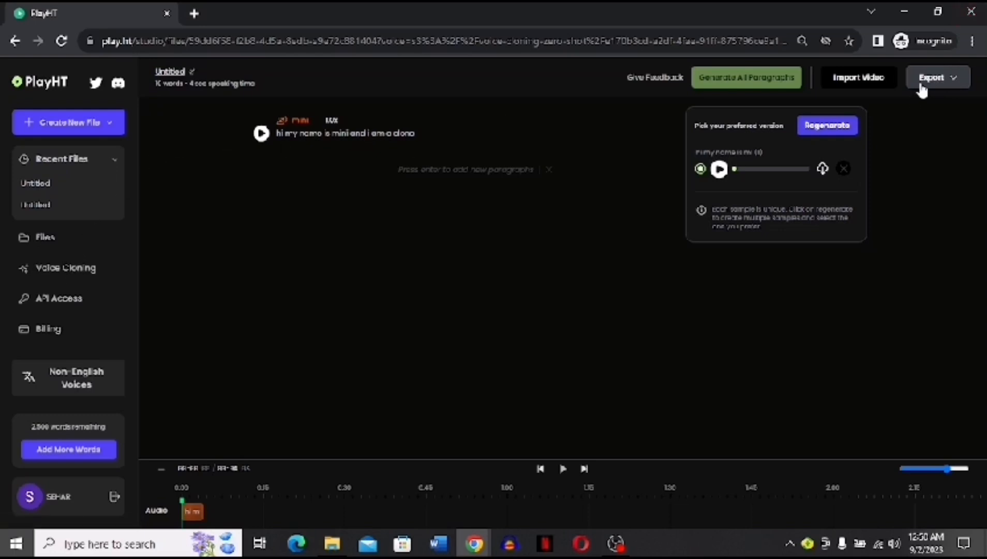
pyautogui.click(936, 76)
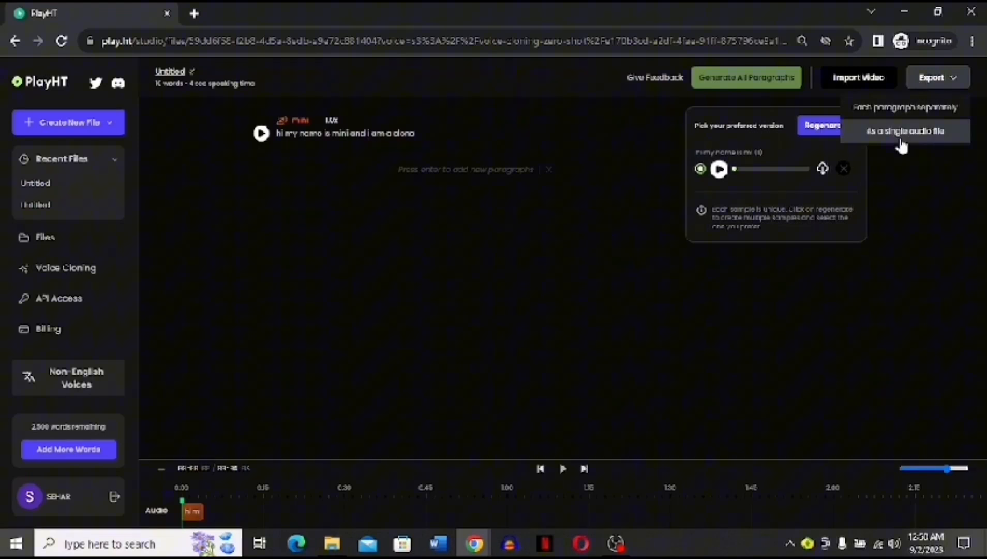
pyautogui.moveTo(903, 107)
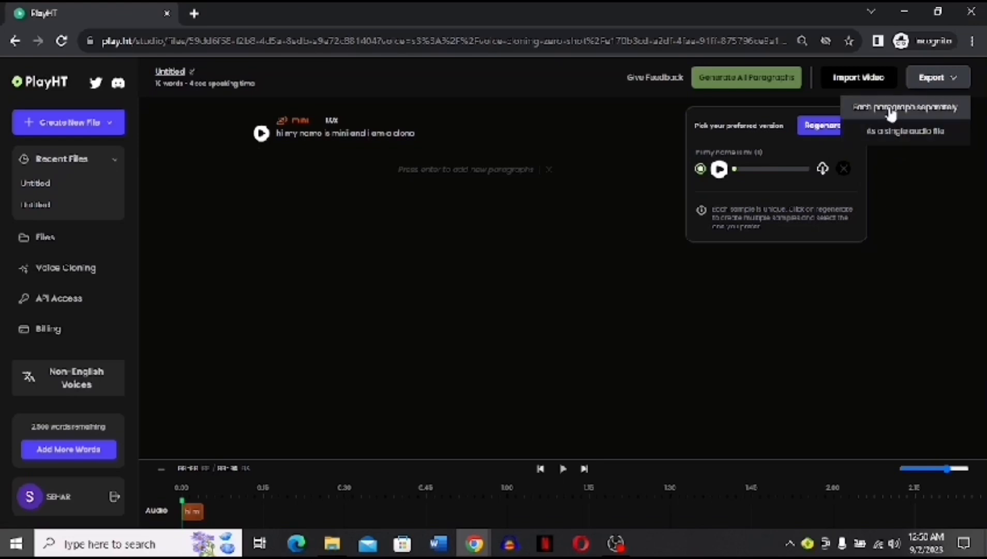